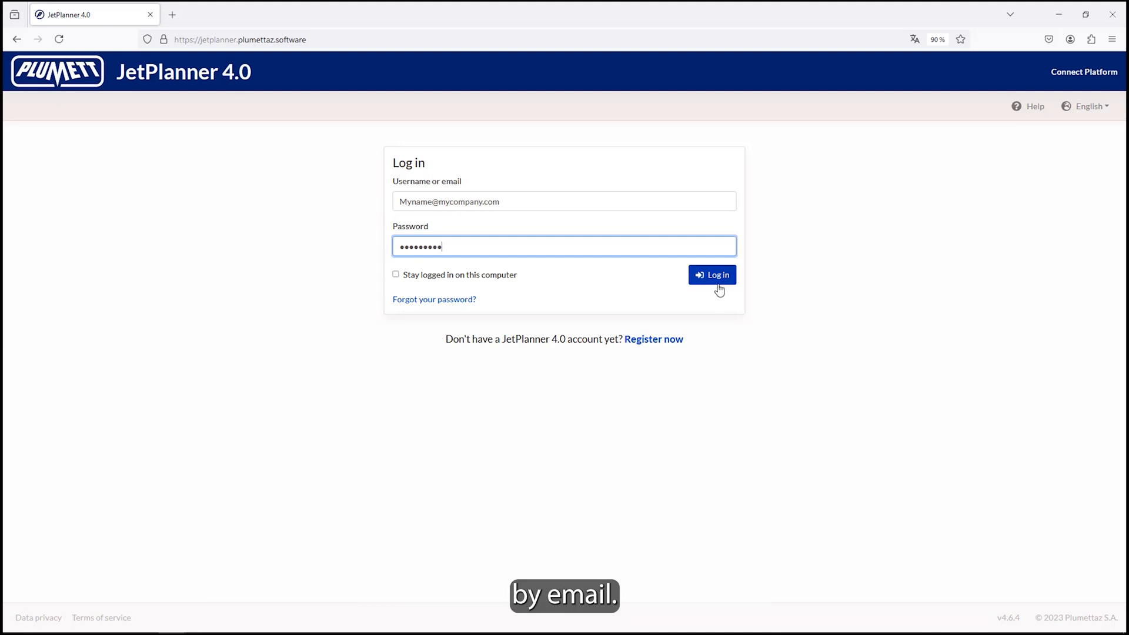
# Log in with the entered username and password
pyautogui.click(711, 274)
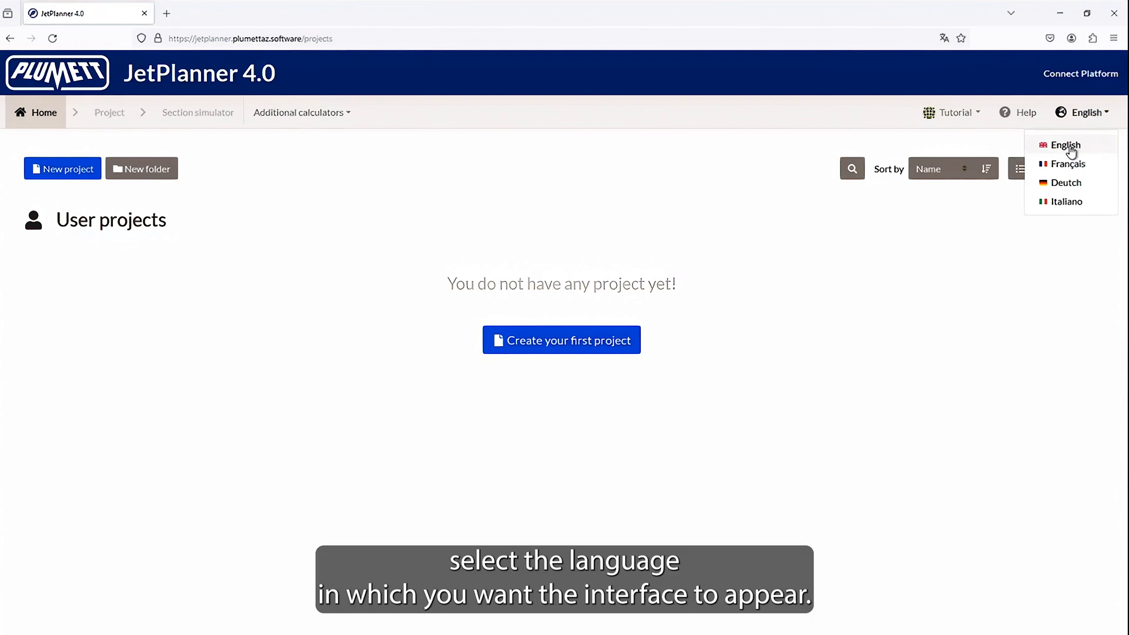
# Choose English from the language dropdown at the top right
pyautogui.click(1016, 112)
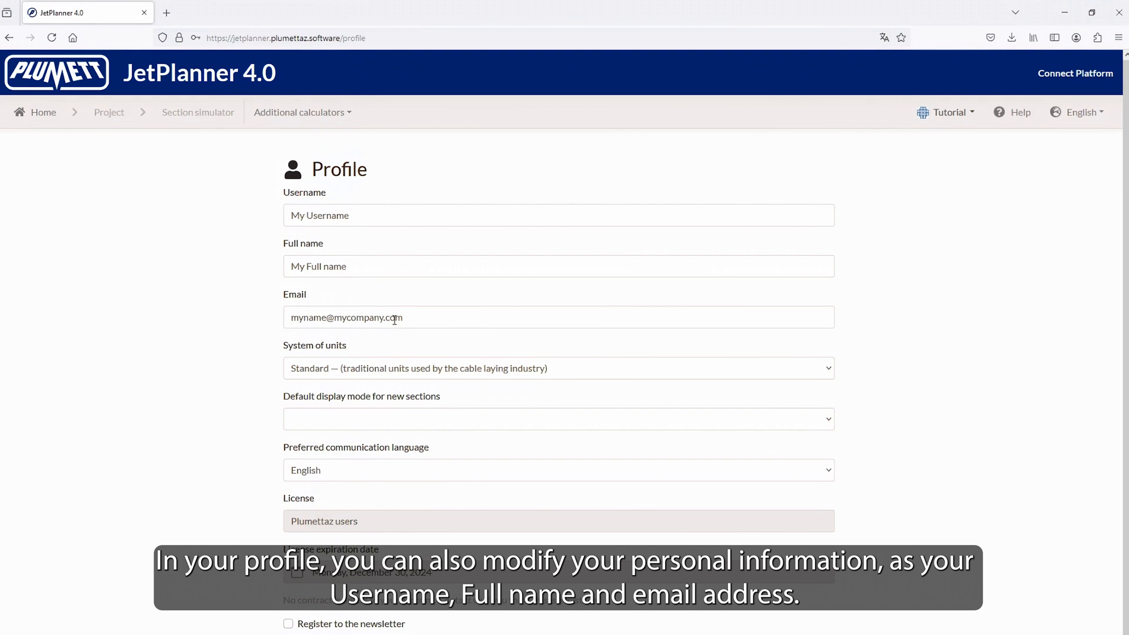
# Go into the profile's Email field to review the personal information
pyautogui.click(43, 112)
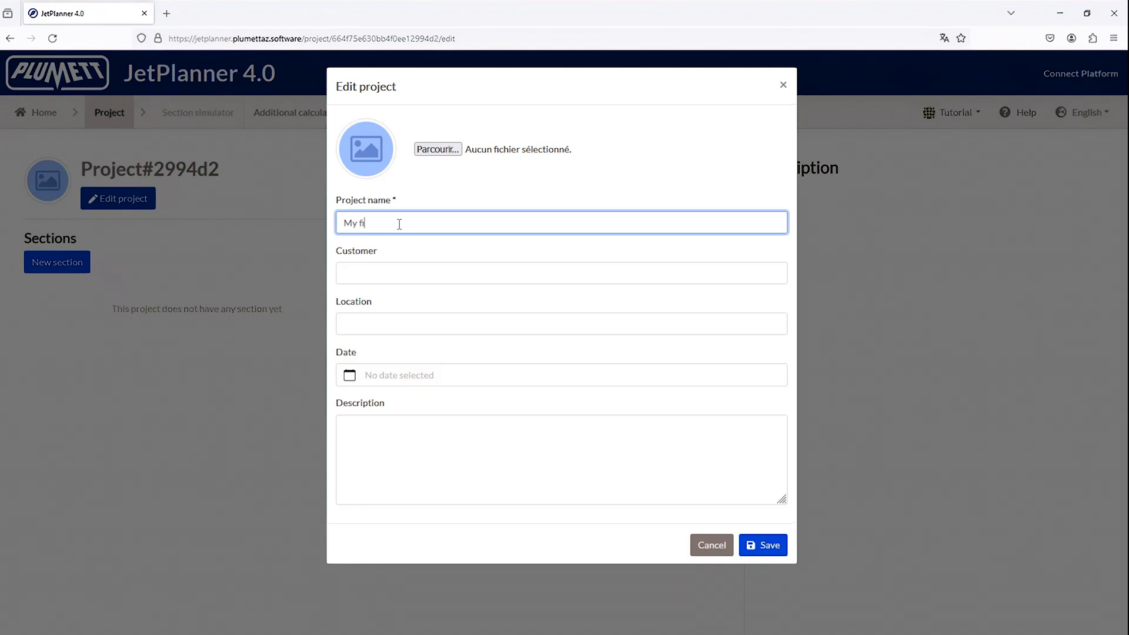
# Enter location 'Bex, Switzerland' for My first project and save the project details
pyautogui.write('Bex, Switzerland')
pyautogui.click(561, 459)
pyautogui.write('A short description')
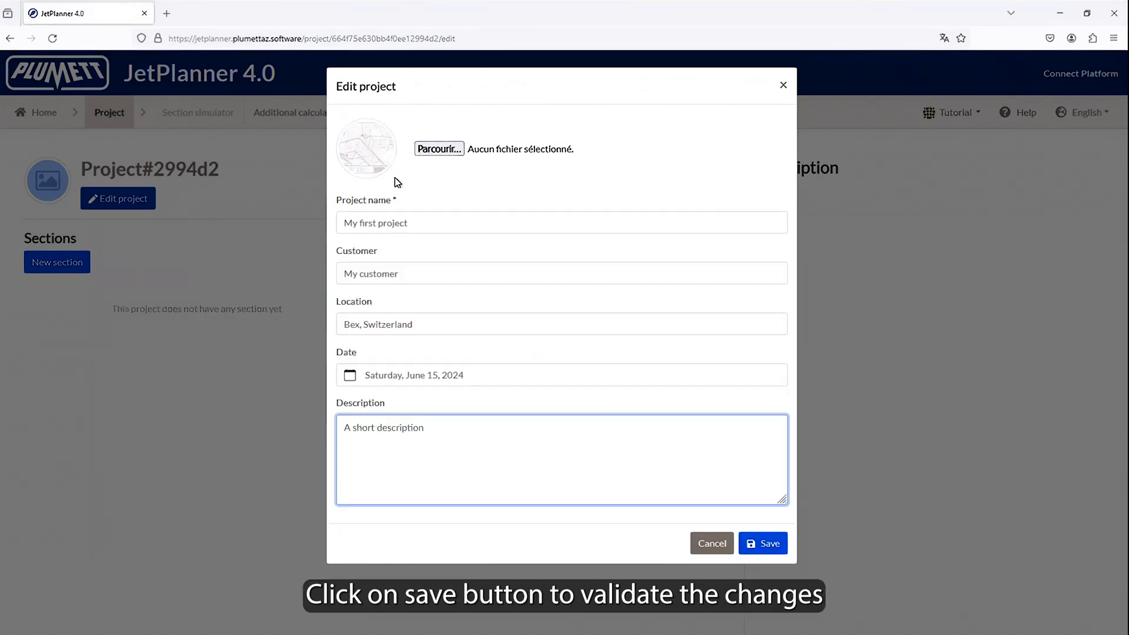
pyautogui.click(763, 543)
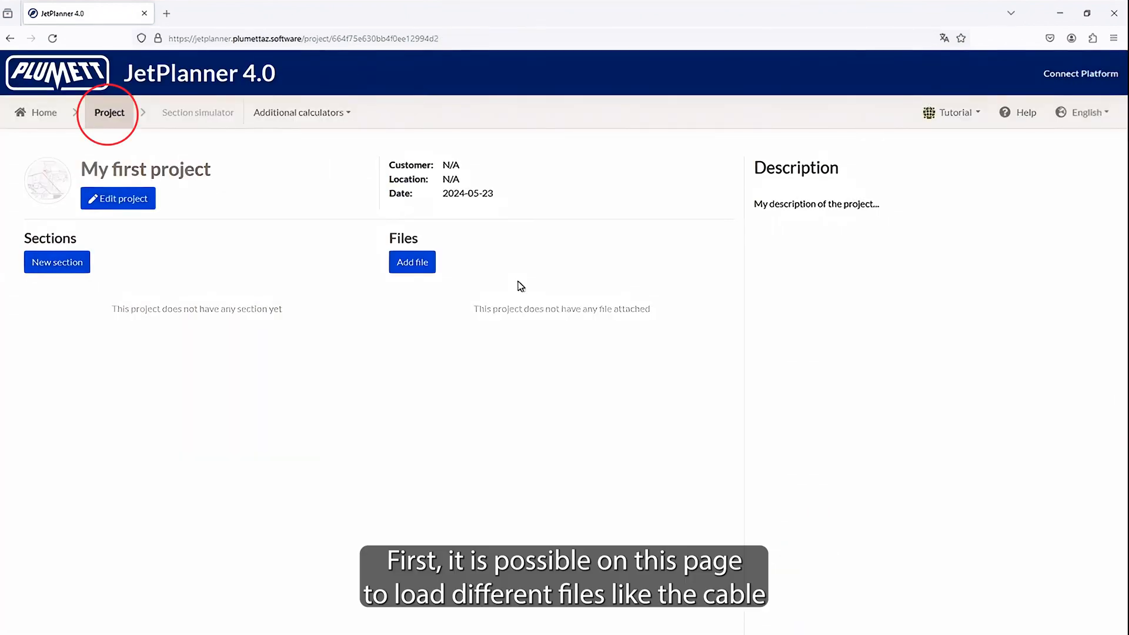
# Attach Cable caracteristics.pdf to the project via Add file
pyautogui.click(412, 261)
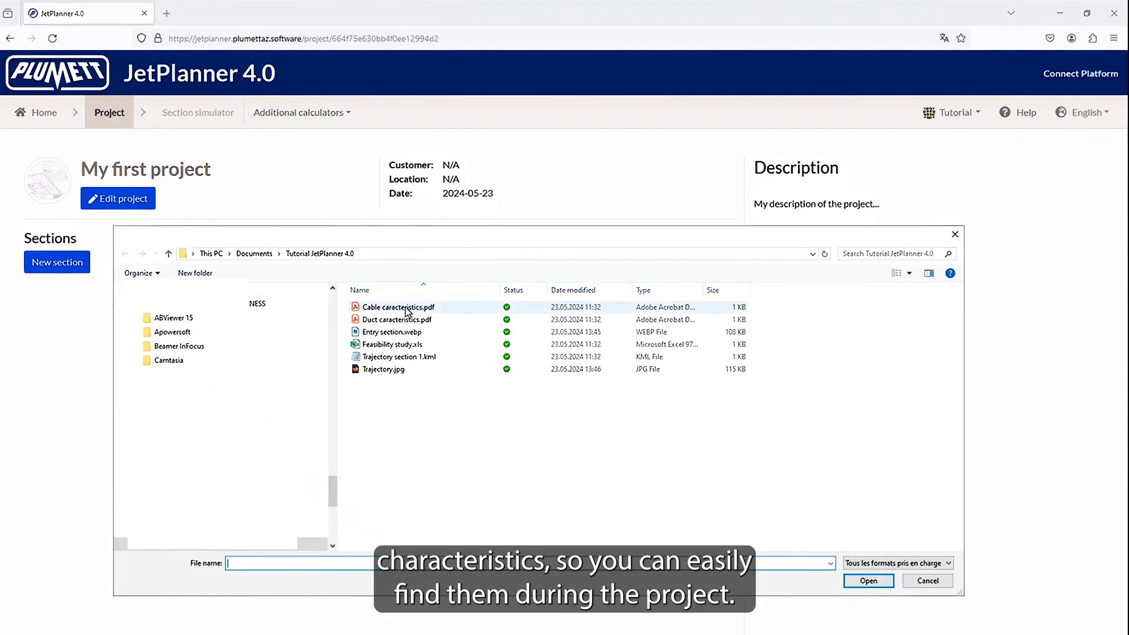
pyautogui.click(397, 307)
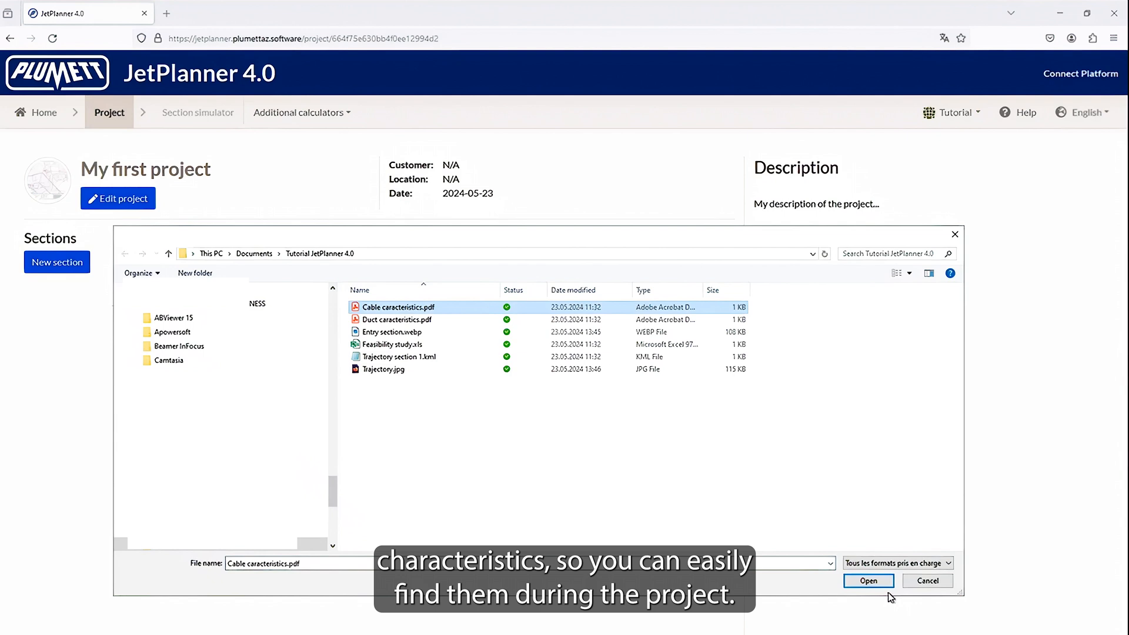
pyautogui.click(868, 581)
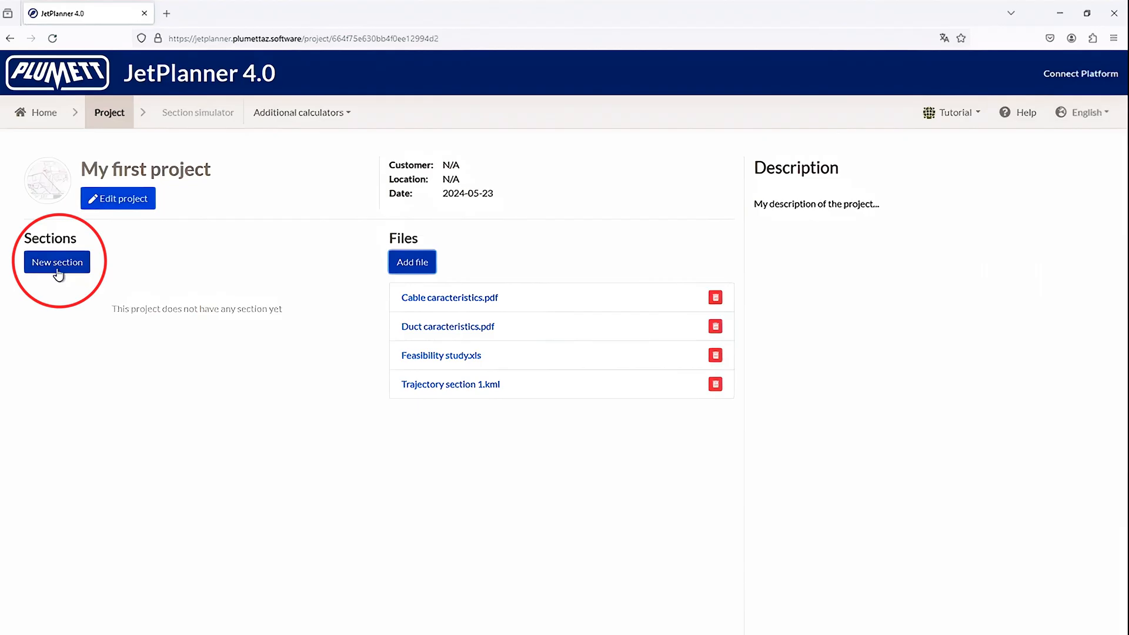
# Create a new section and complete its description with 'of the section 1'
pyautogui.click(57, 262)
pyautogui.write('My description')
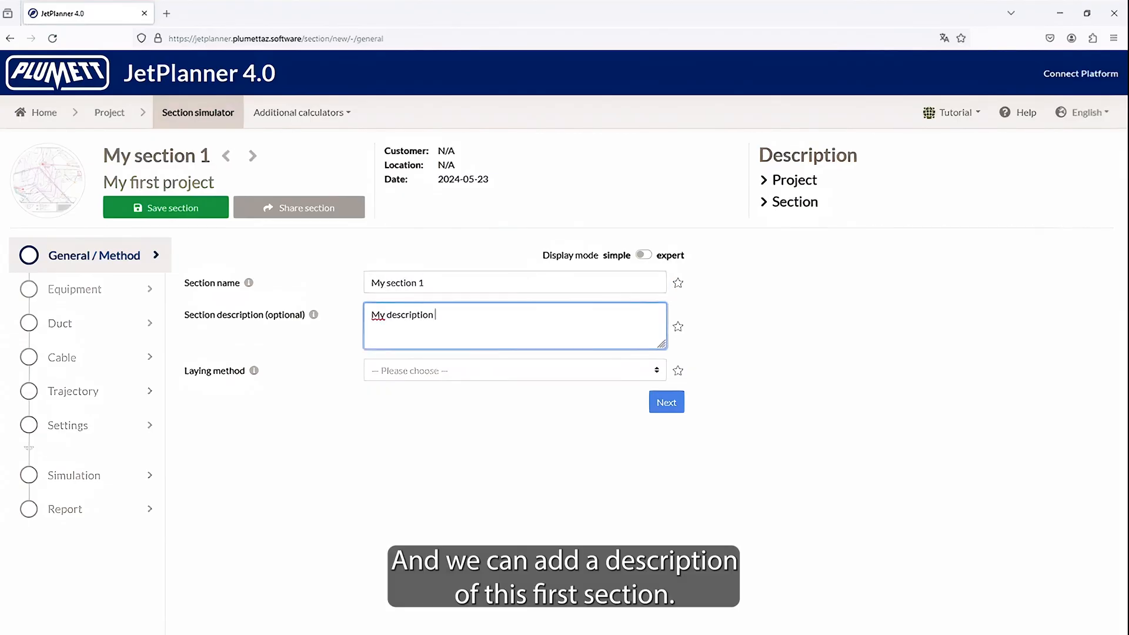
pyautogui.write('of the section 1')
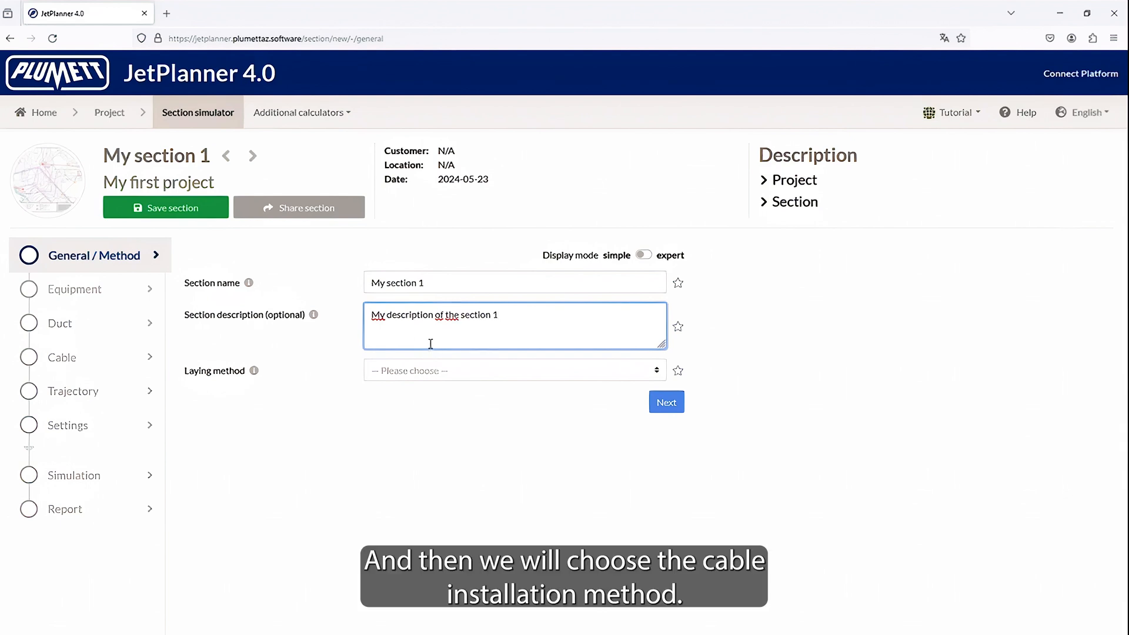
pyautogui.click(514, 370)
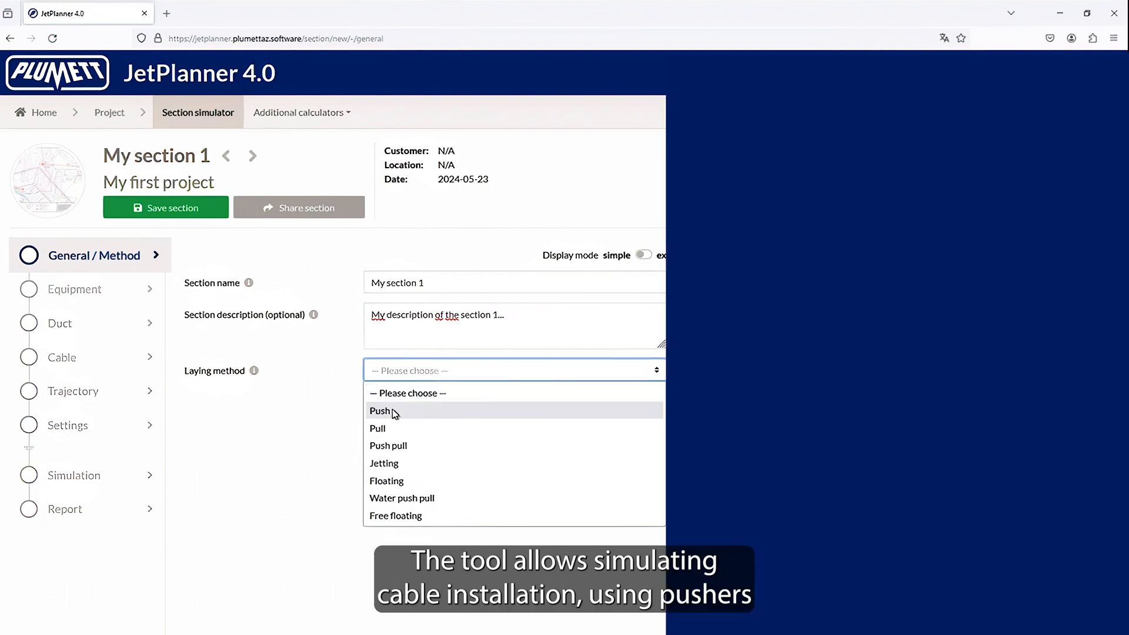
pyautogui.moveTo(391, 433)
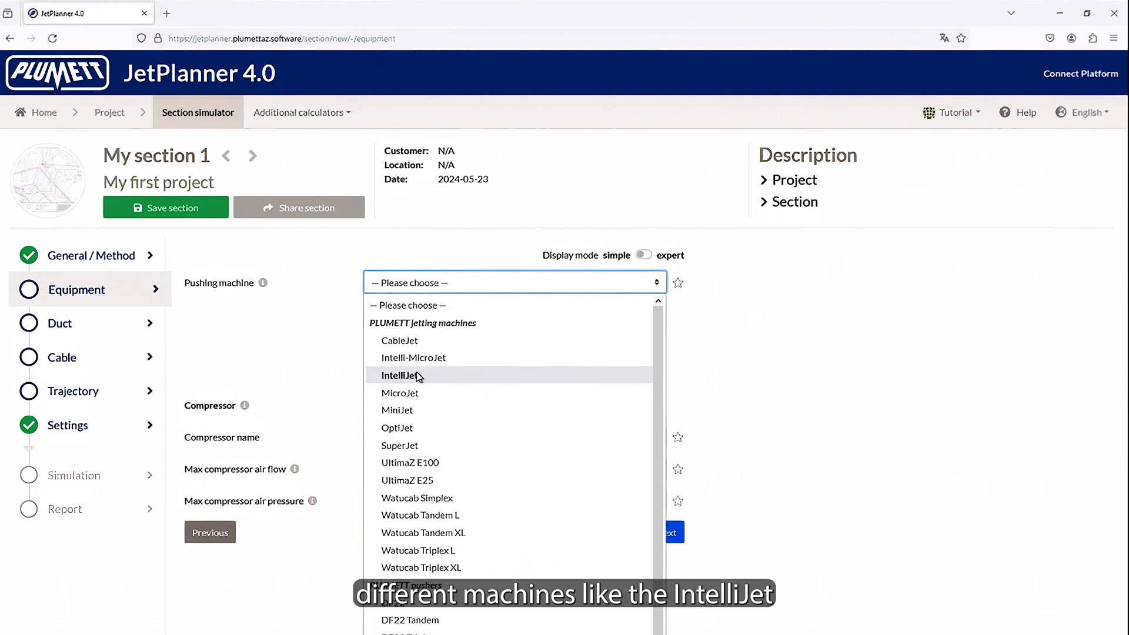
# Select OptiJet as the pushing machine and start filling the compressor name
pyautogui.click(396, 428)
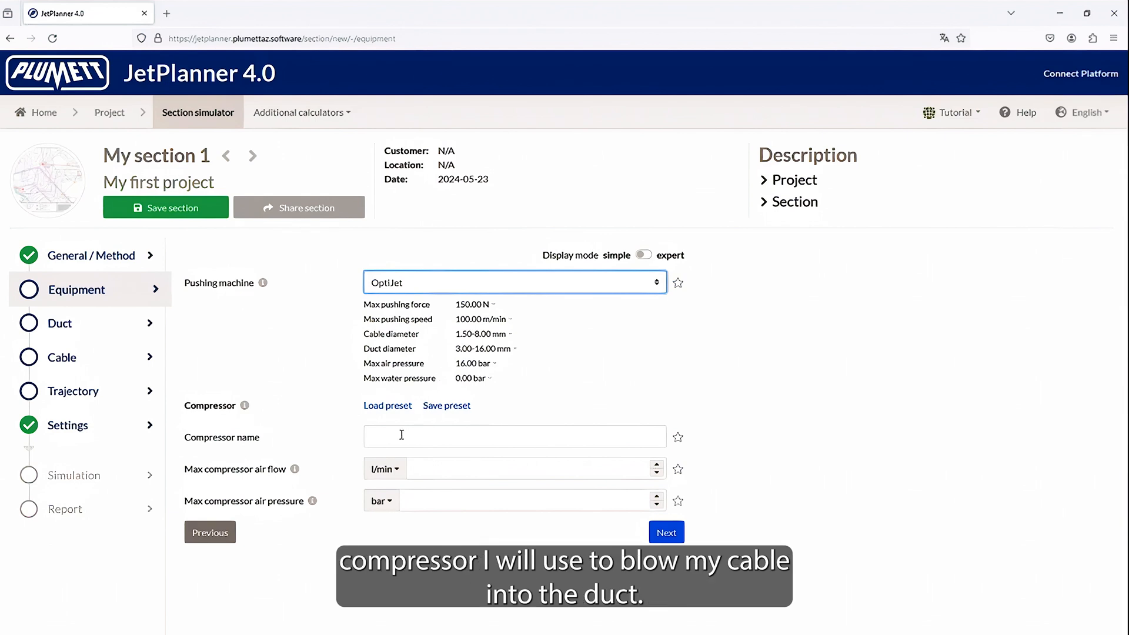
pyautogui.click(677, 380)
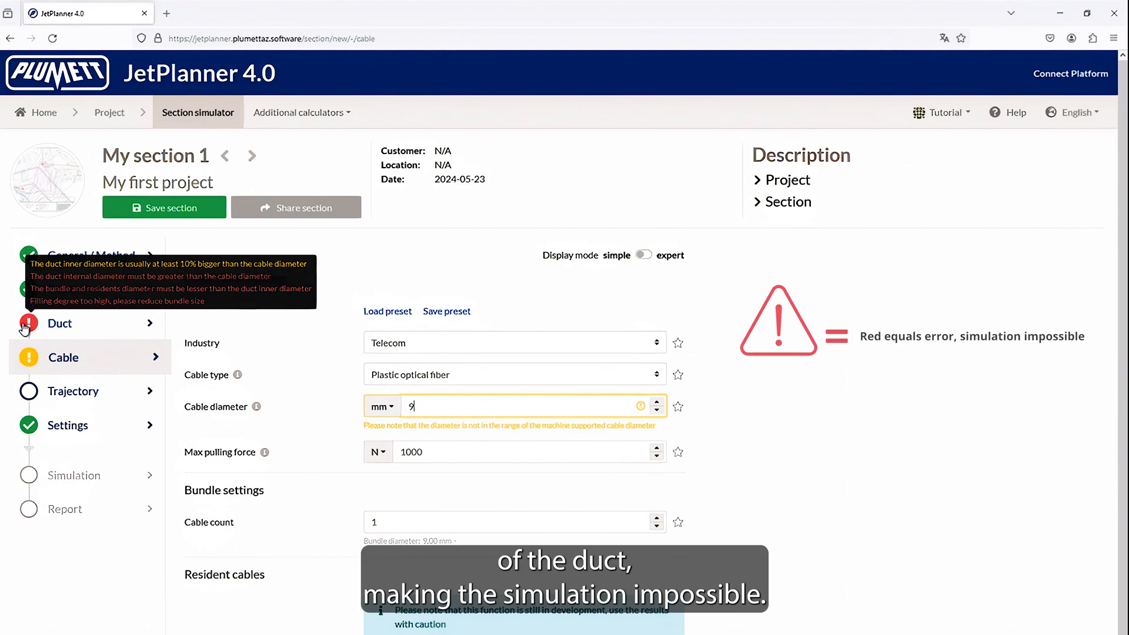
# Select the 9 mm cable diameter value to replace it with the real diameter
pyautogui.tripleClick(504, 406)
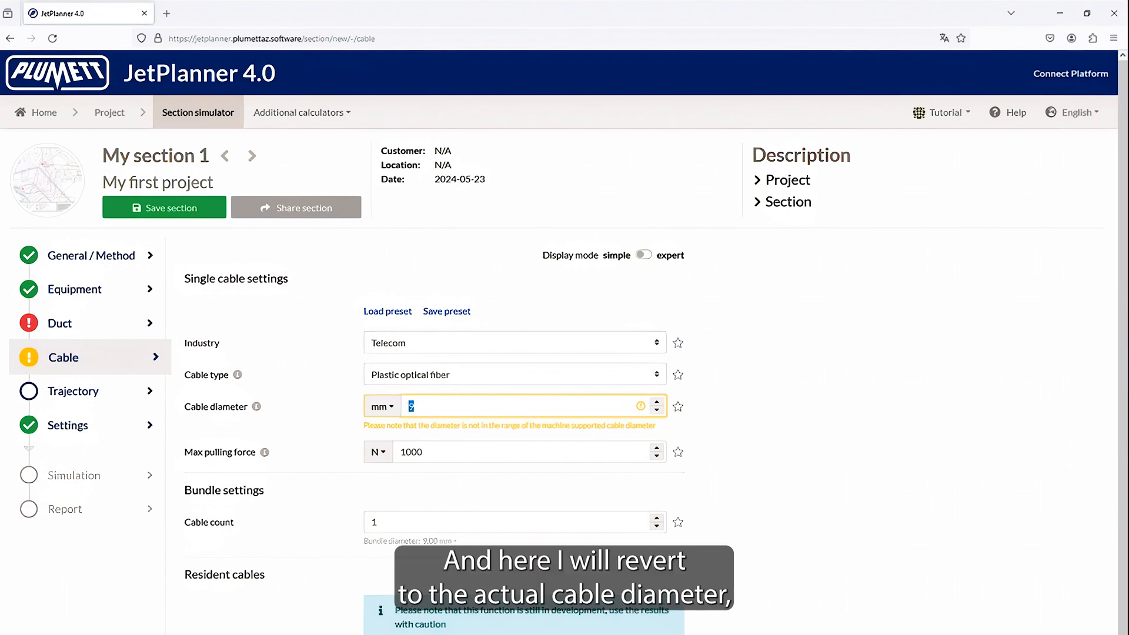
pyautogui.click(73, 391)
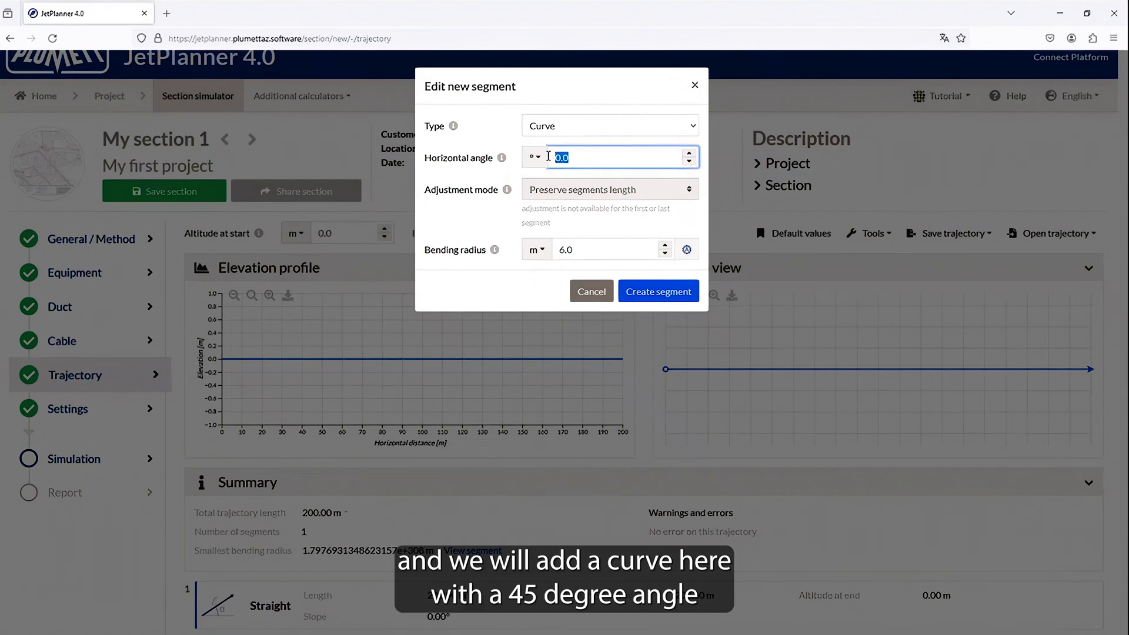
# Set the curve segment's horizontal angle, keeping the 6.0 m bending radius
pyautogui.click(657, 291)
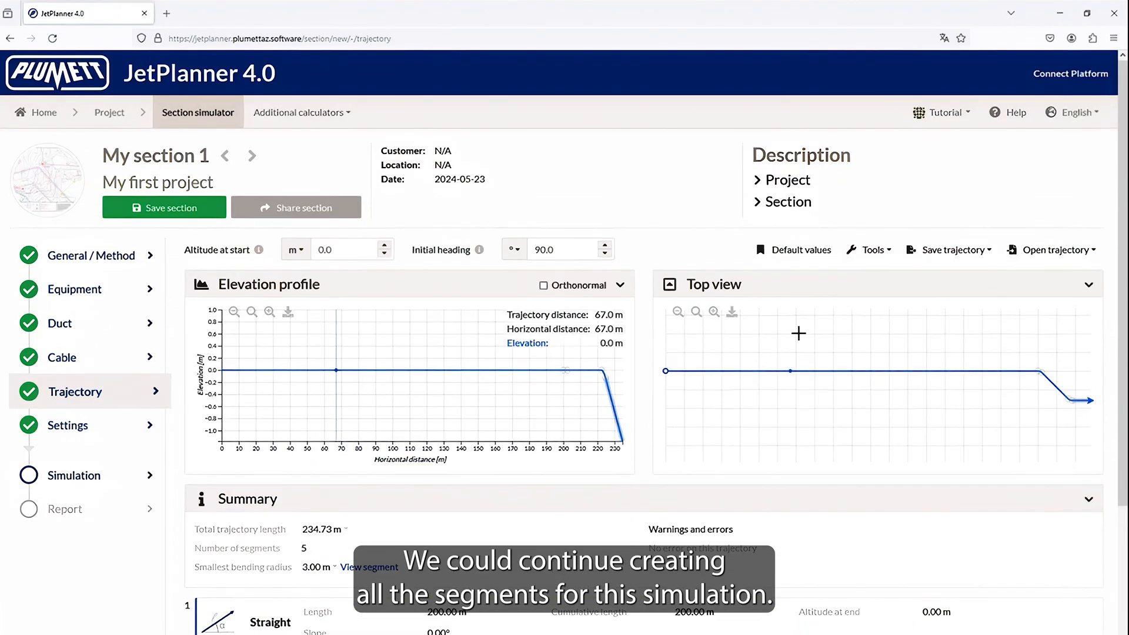
# Advance with Next to the Settings step of My section 1
pyautogui.click(1052, 250)
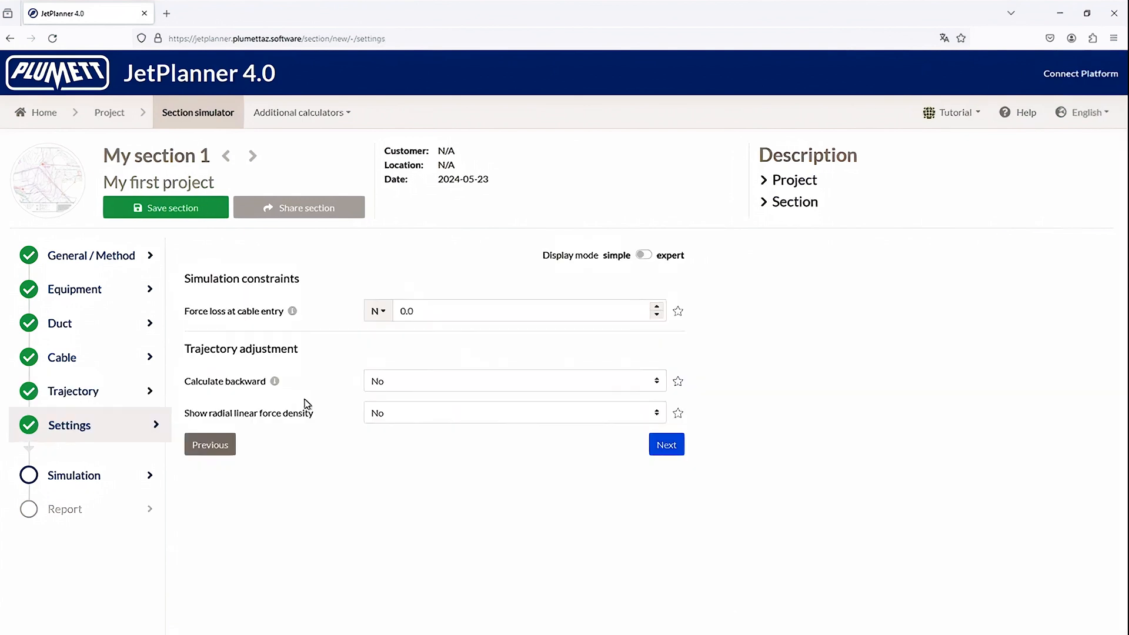
pyautogui.click(677, 382)
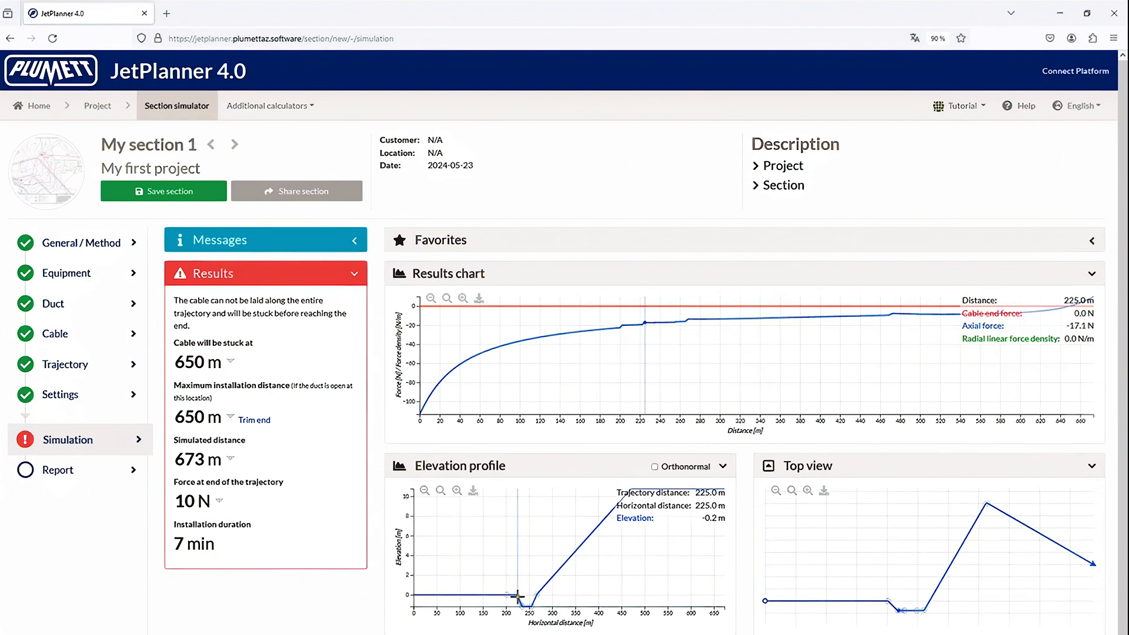
# Set Calculate backward to Yes in the Favorites panel so the cable lays along the entire trajectory
pyautogui.click(742, 288)
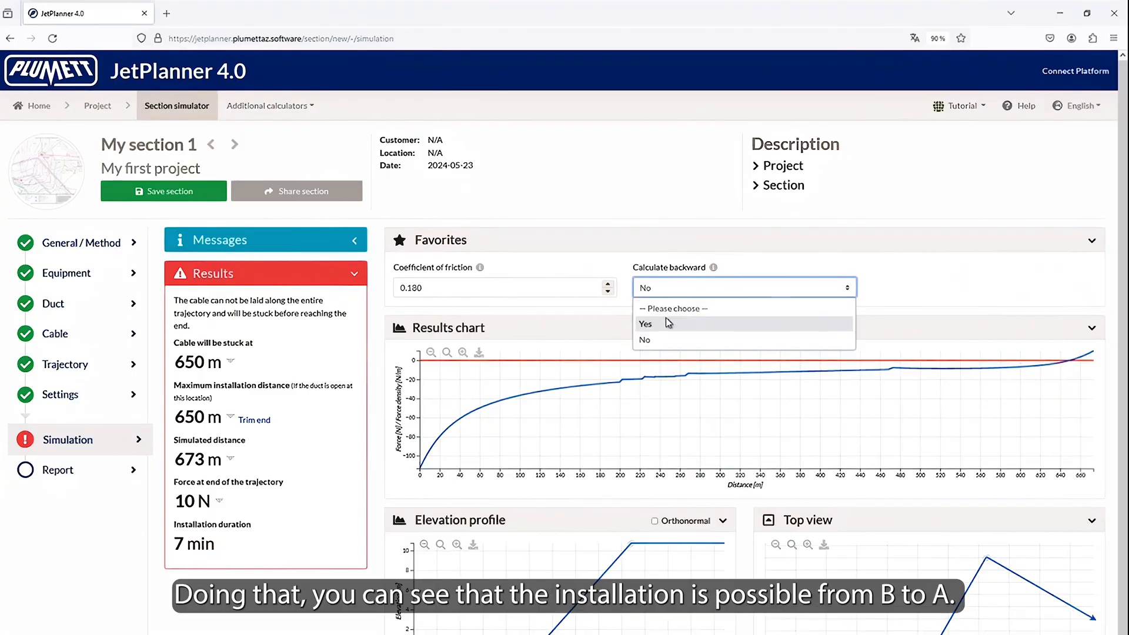
pyautogui.click(645, 323)
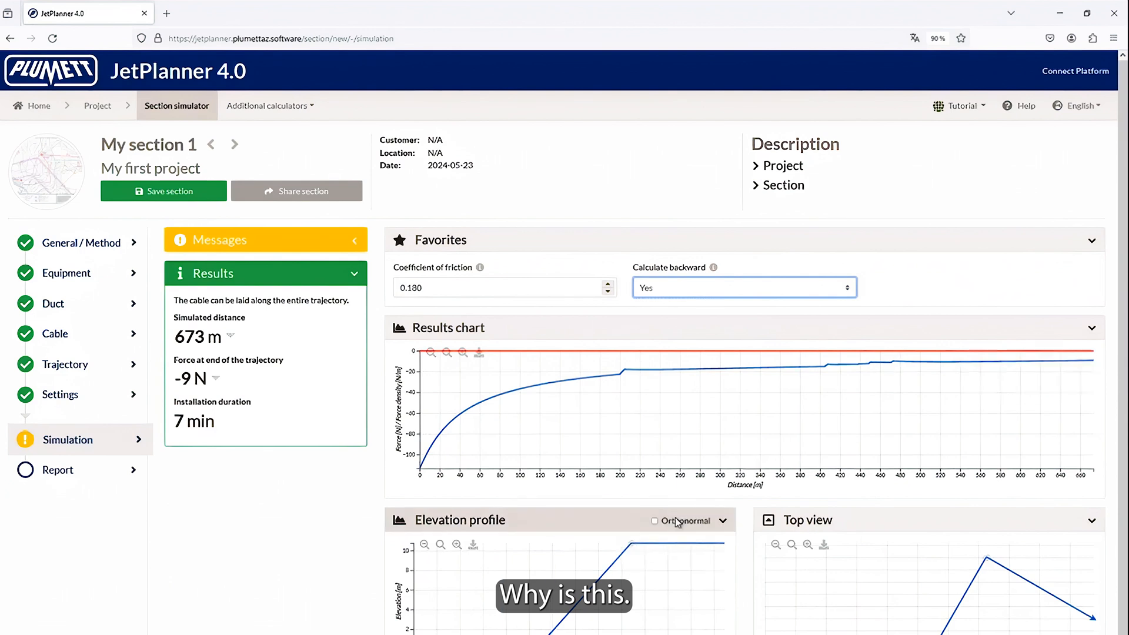
pyautogui.click(607, 292)
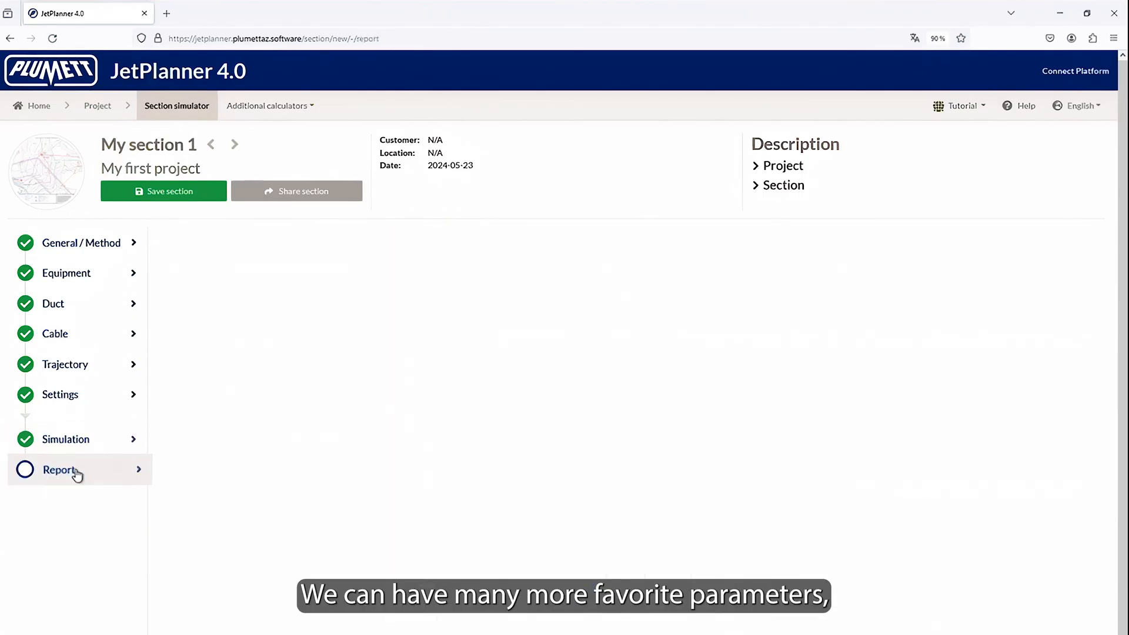
# Review the Report options and the embedded PDF summarising the simulation and trajectory segments
pyautogui.click(61, 469)
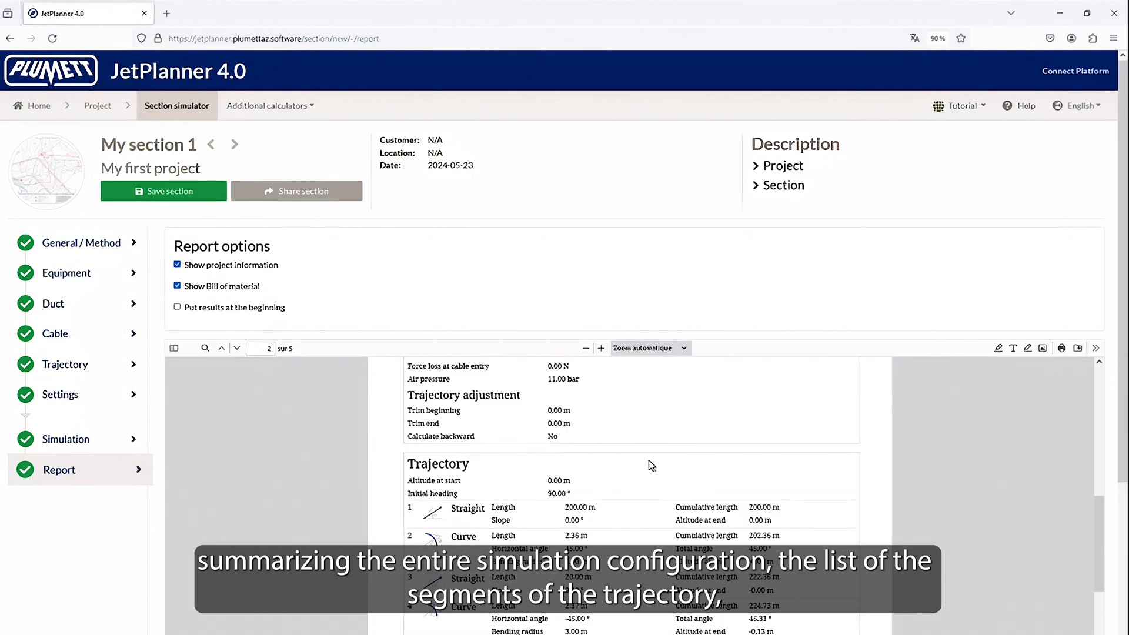
pyautogui.click(61, 395)
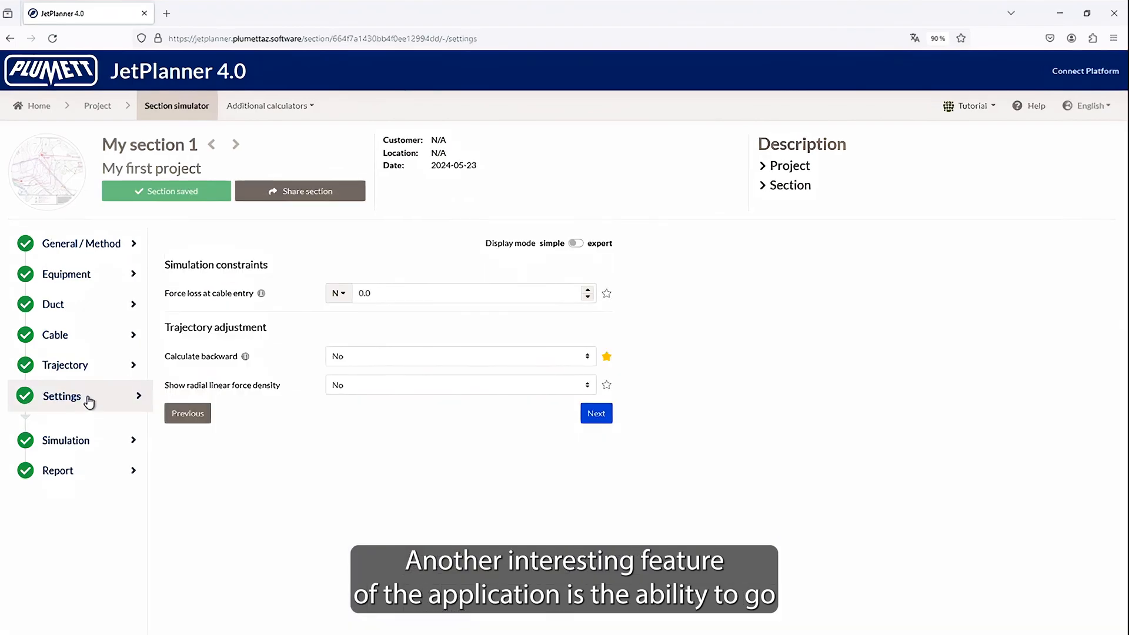